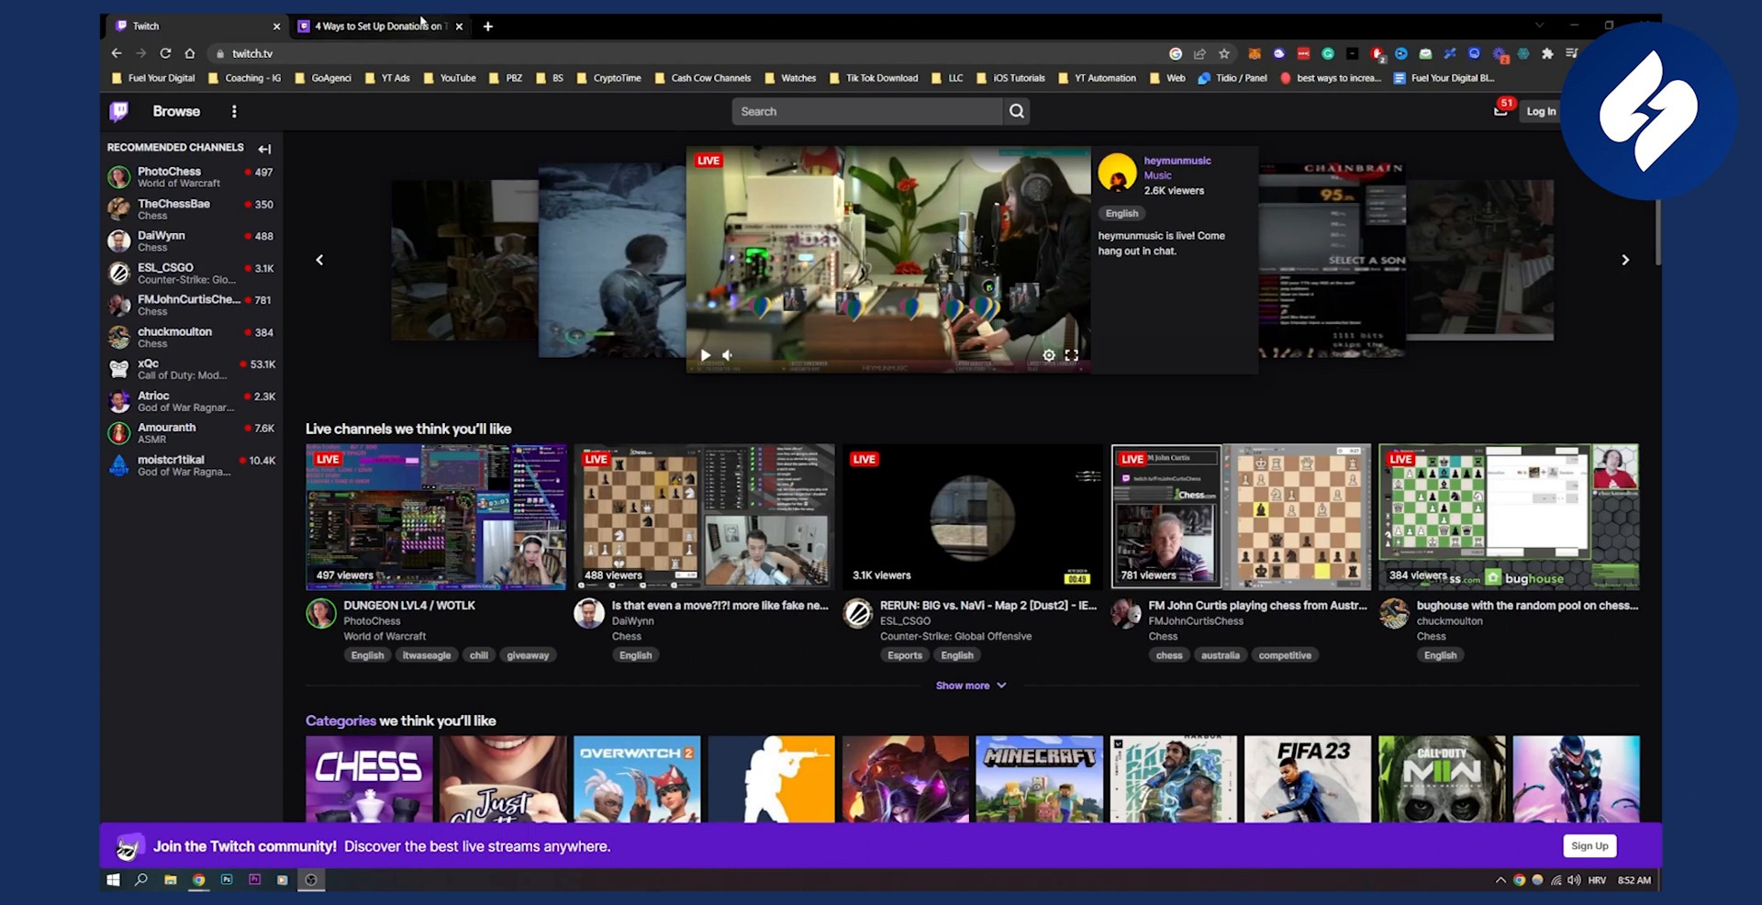
Step: Switch from the Twitch tab to the '4 Ways to Set Up Donations' article tab
{"action": "left_click", "coordinate": [377, 24]}
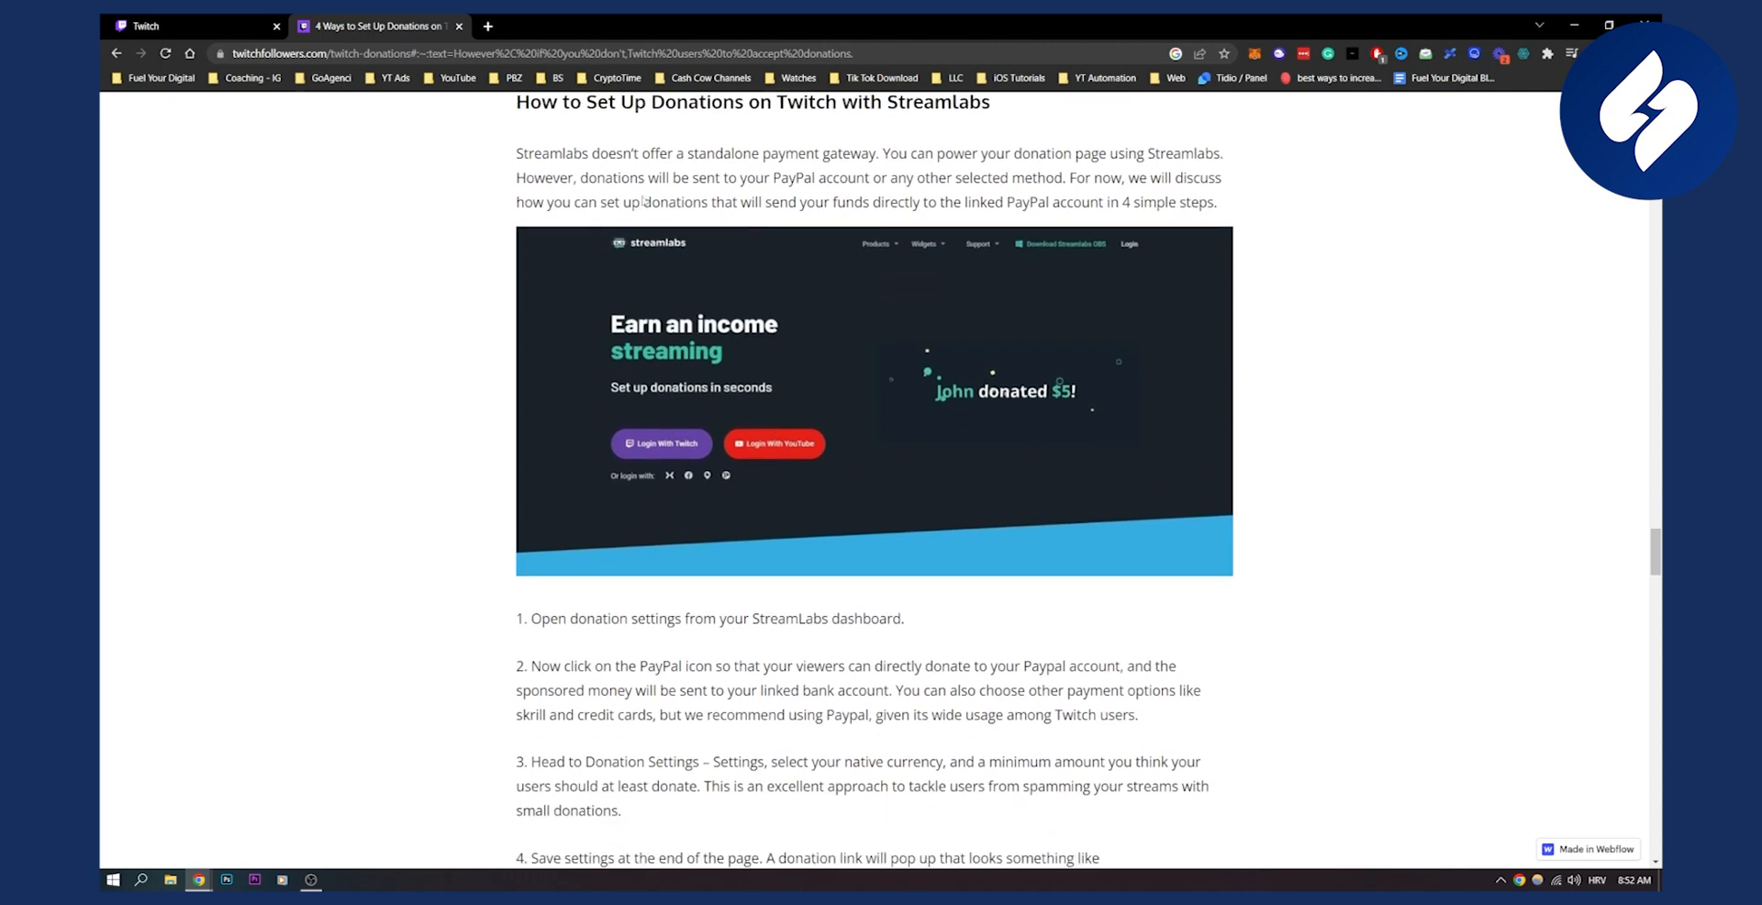
{"action": "mouse_move", "coordinate": [743, 235]}
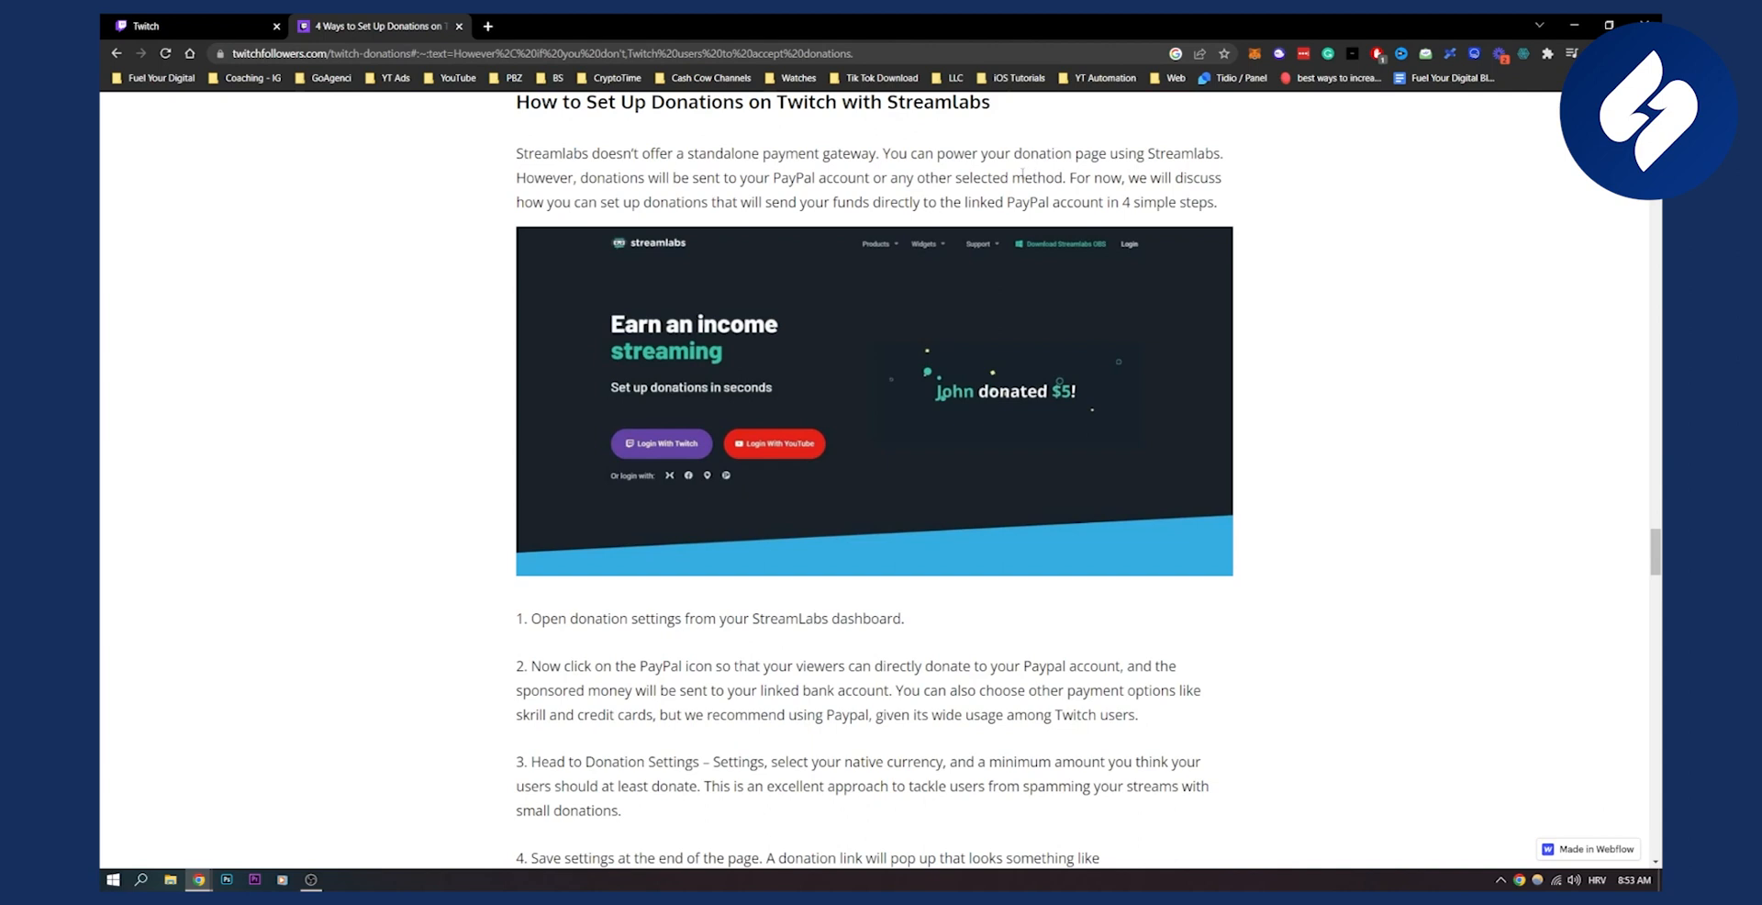
{"action": "mouse_move", "coordinate": [445, 317]}
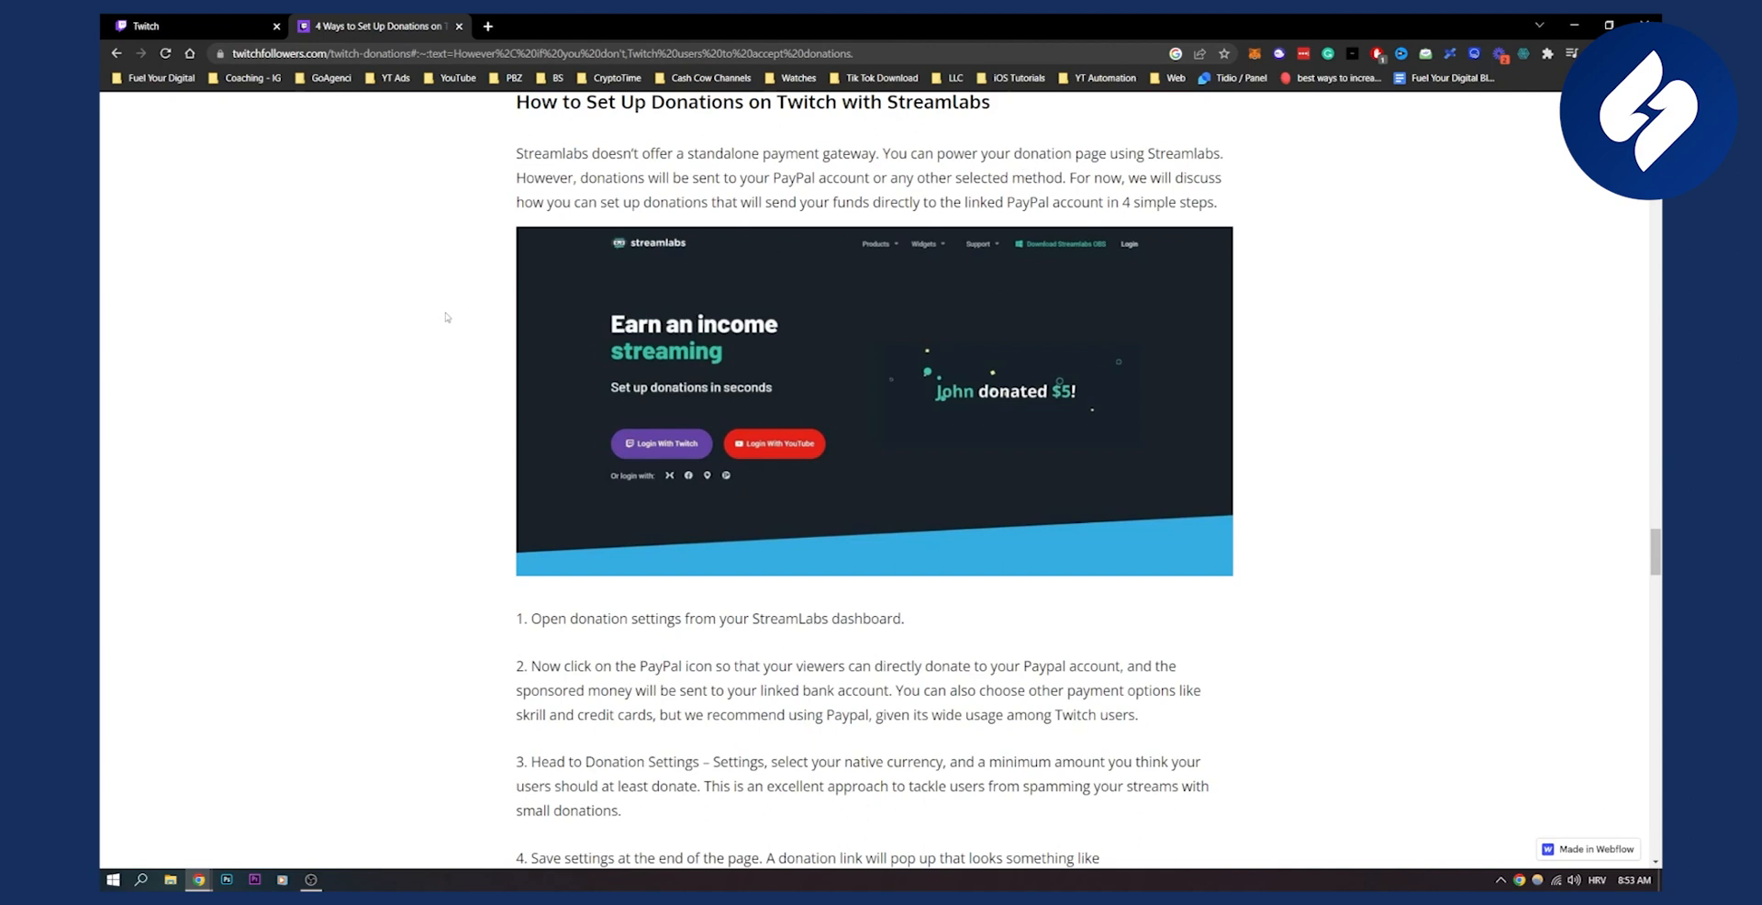
{"action": "scroll", "scroll_direction": "down", "scroll_amount": 3}
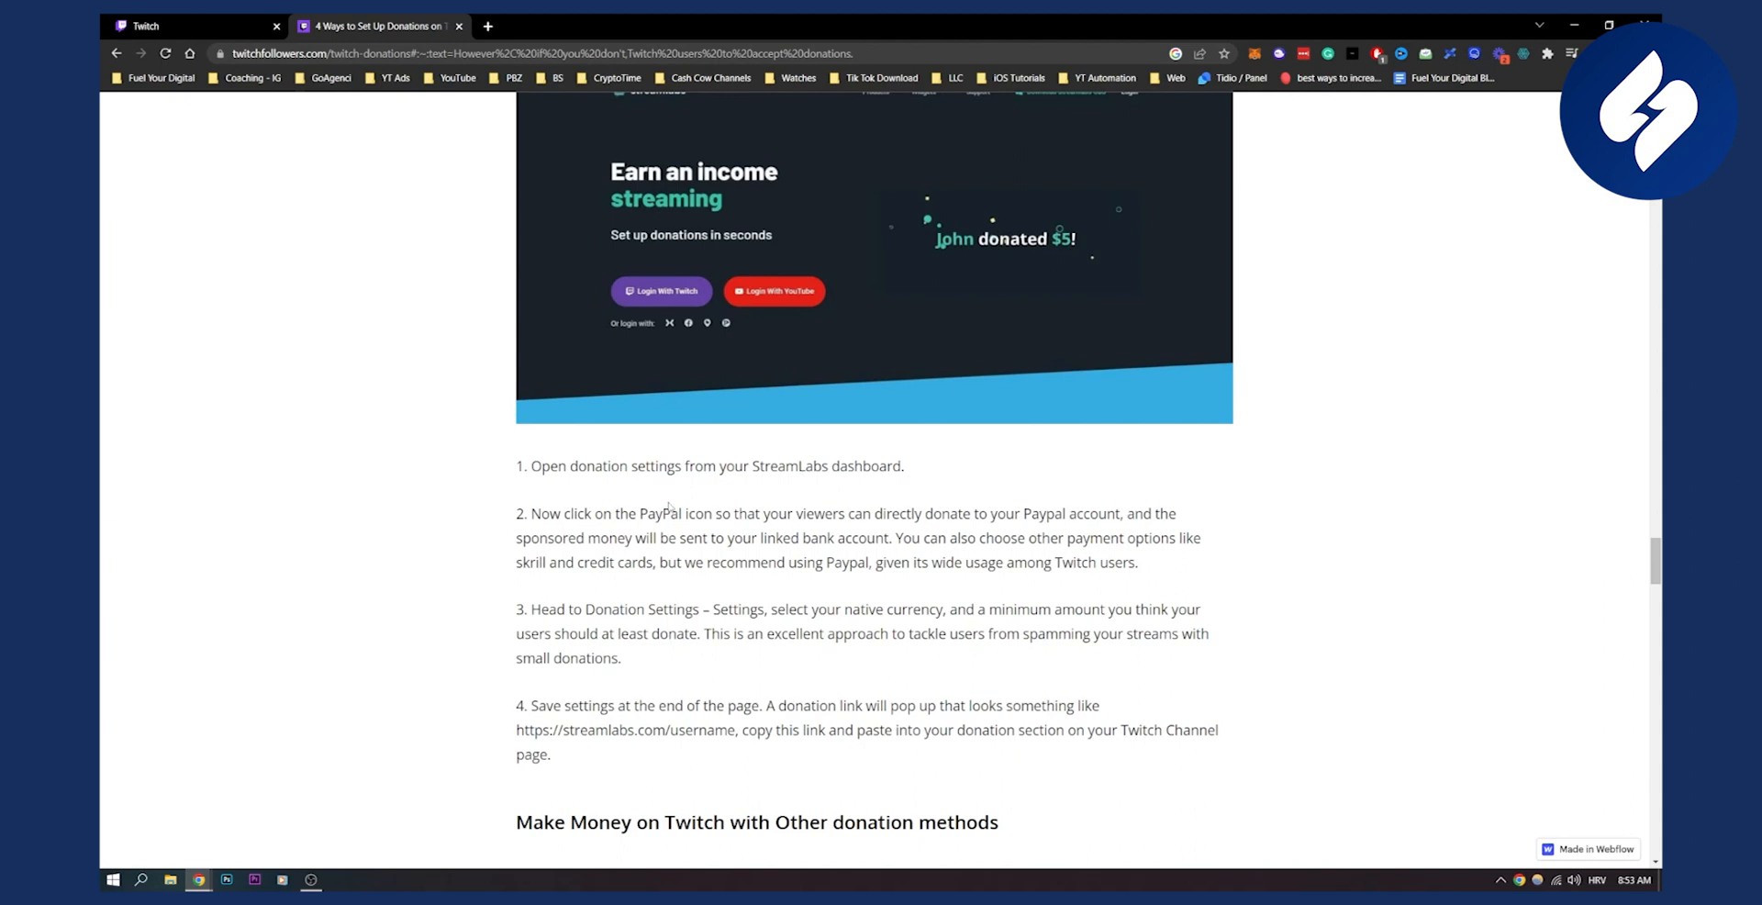
{"action": "double_click", "coordinate": [659, 514]}
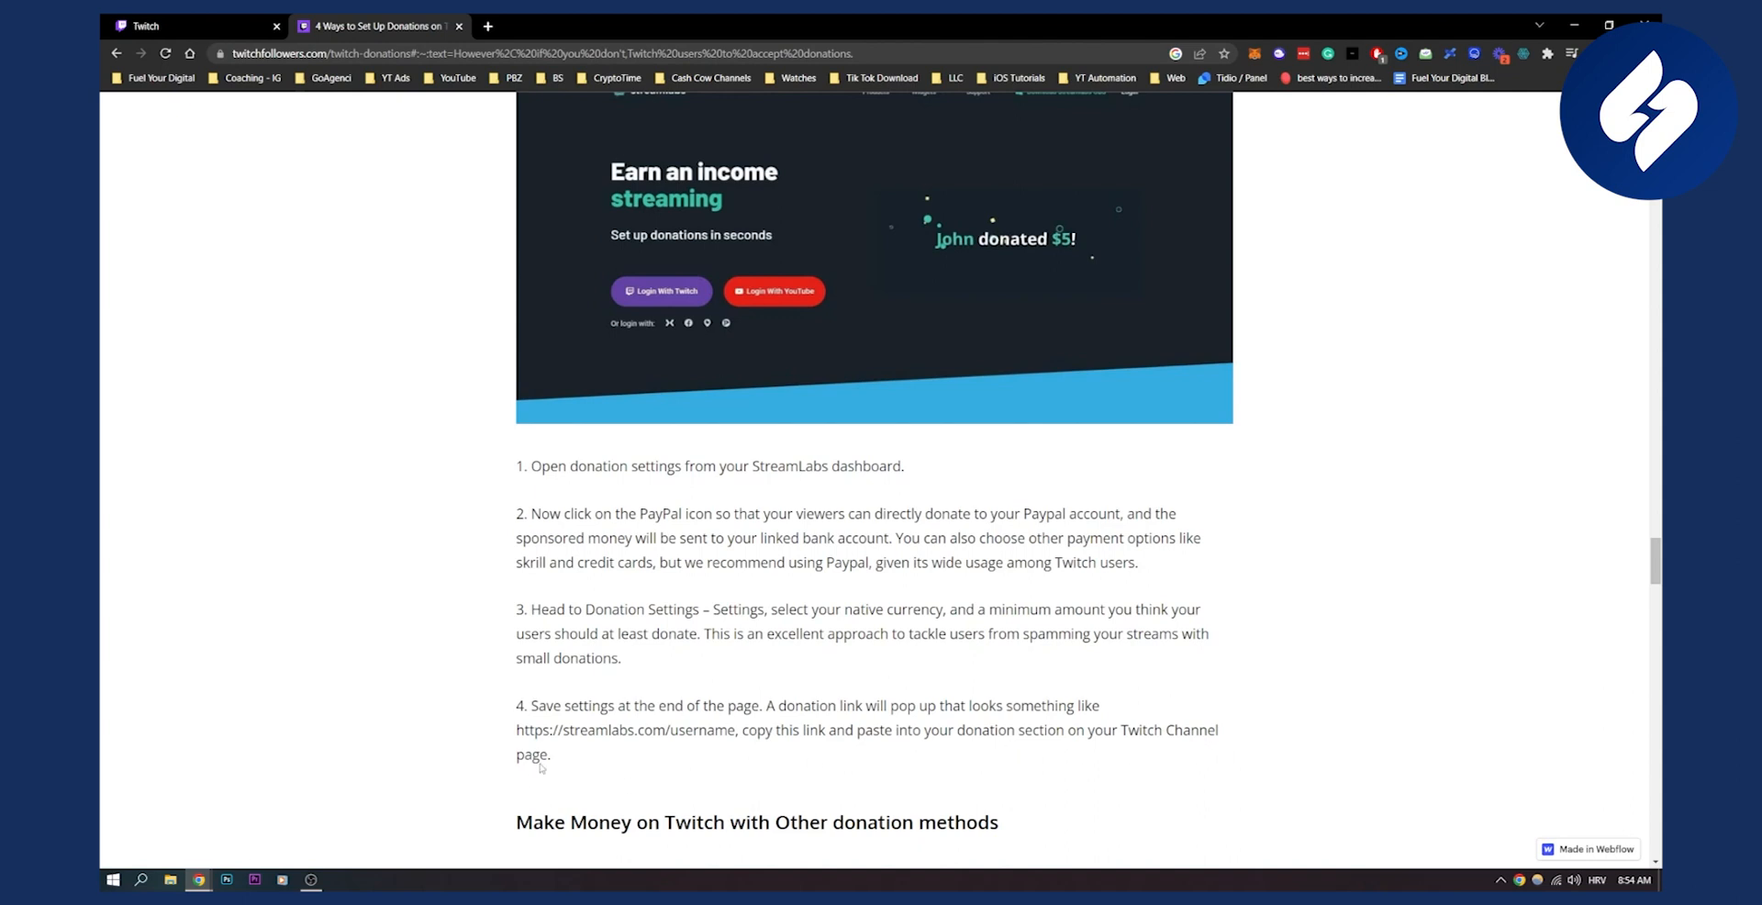
{"action": "scroll", "scroll_direction": "up", "scroll_amount": 3}
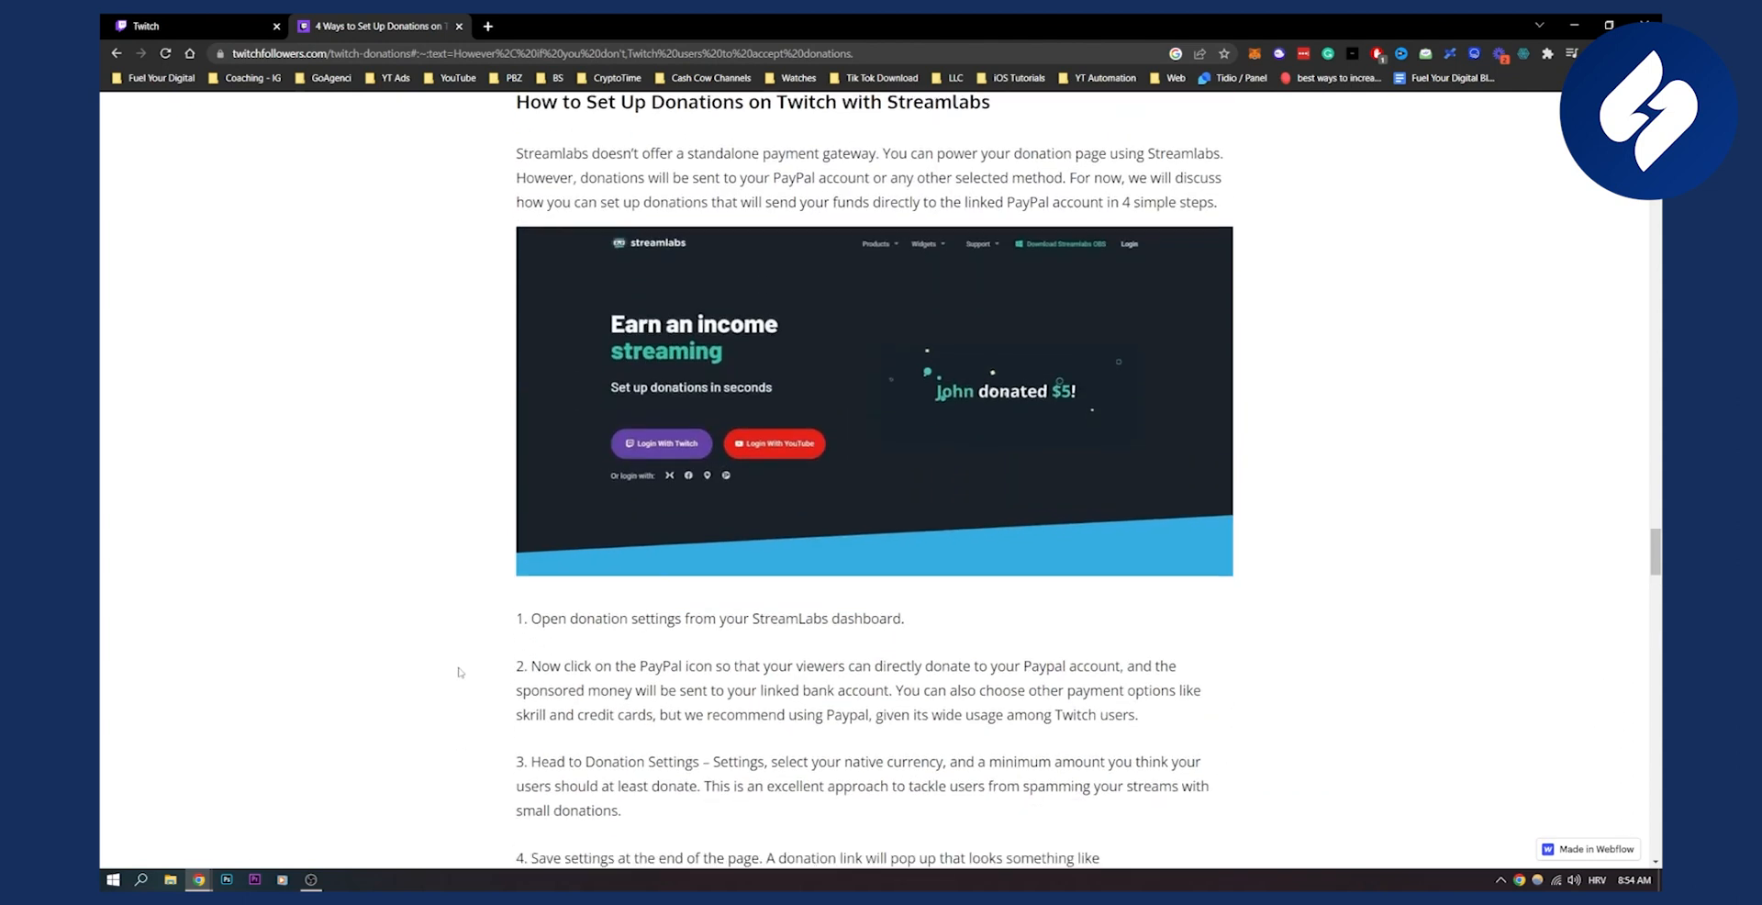
Step: Scroll to the highlighted no-PayPal paragraph and select the word 'Donorbox'
{"action": "scroll", "scroll_direction": "up", "scroll_amount": 3}
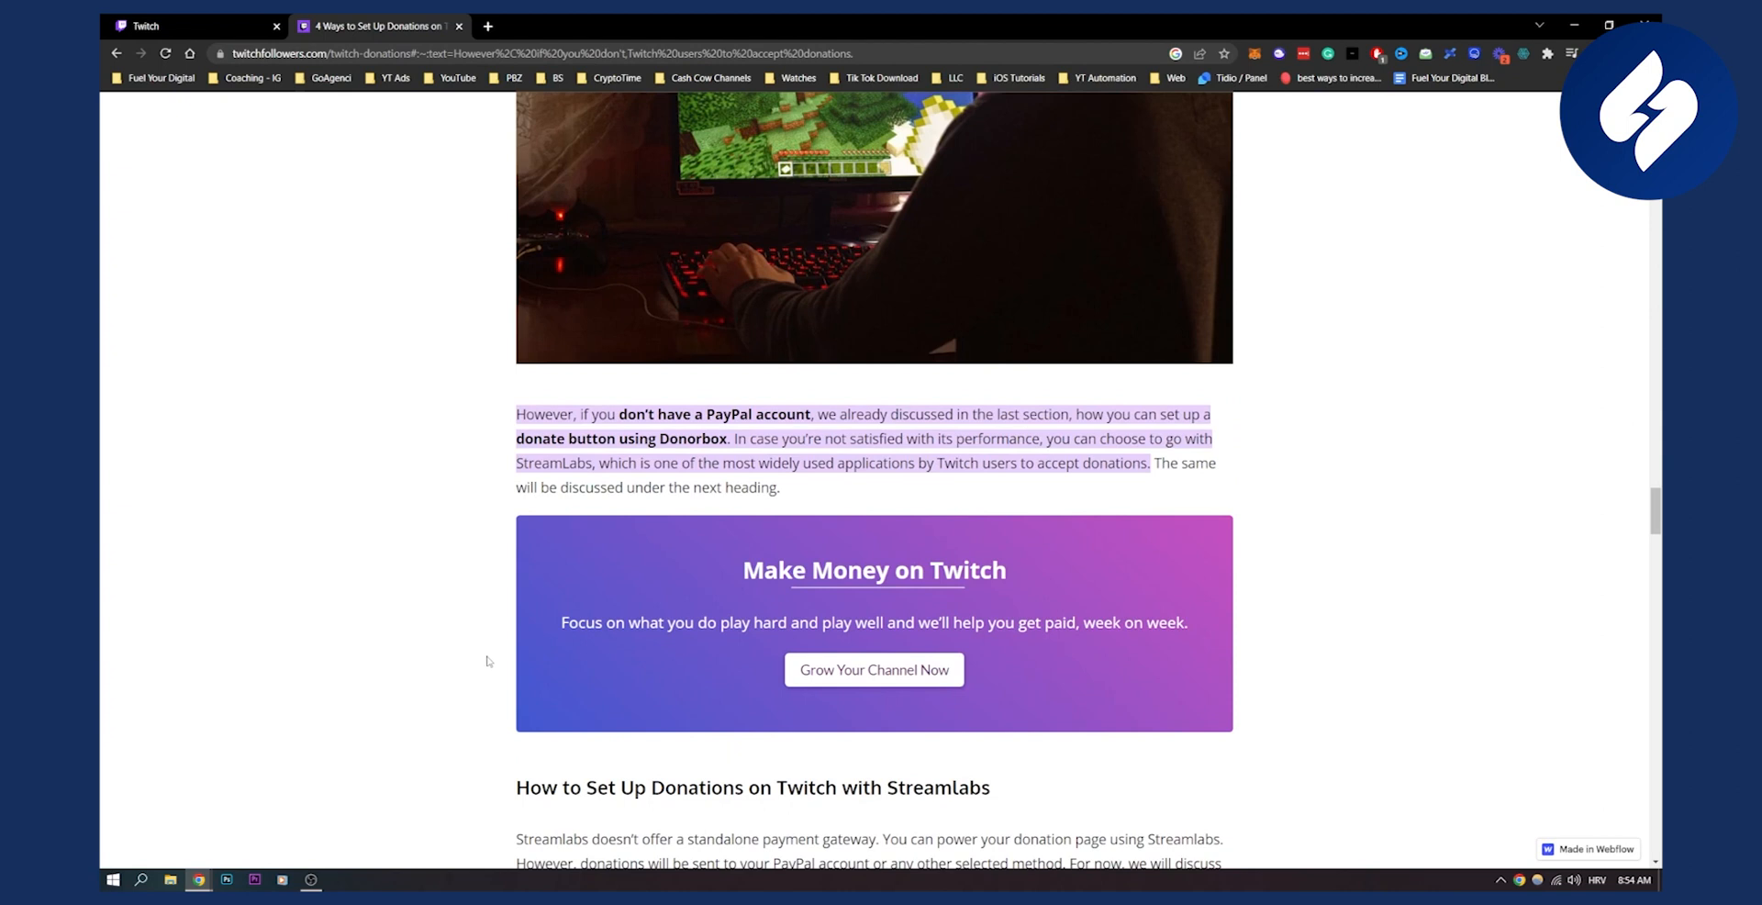
{"action": "scroll", "scroll_direction": "down", "scroll_amount": 3}
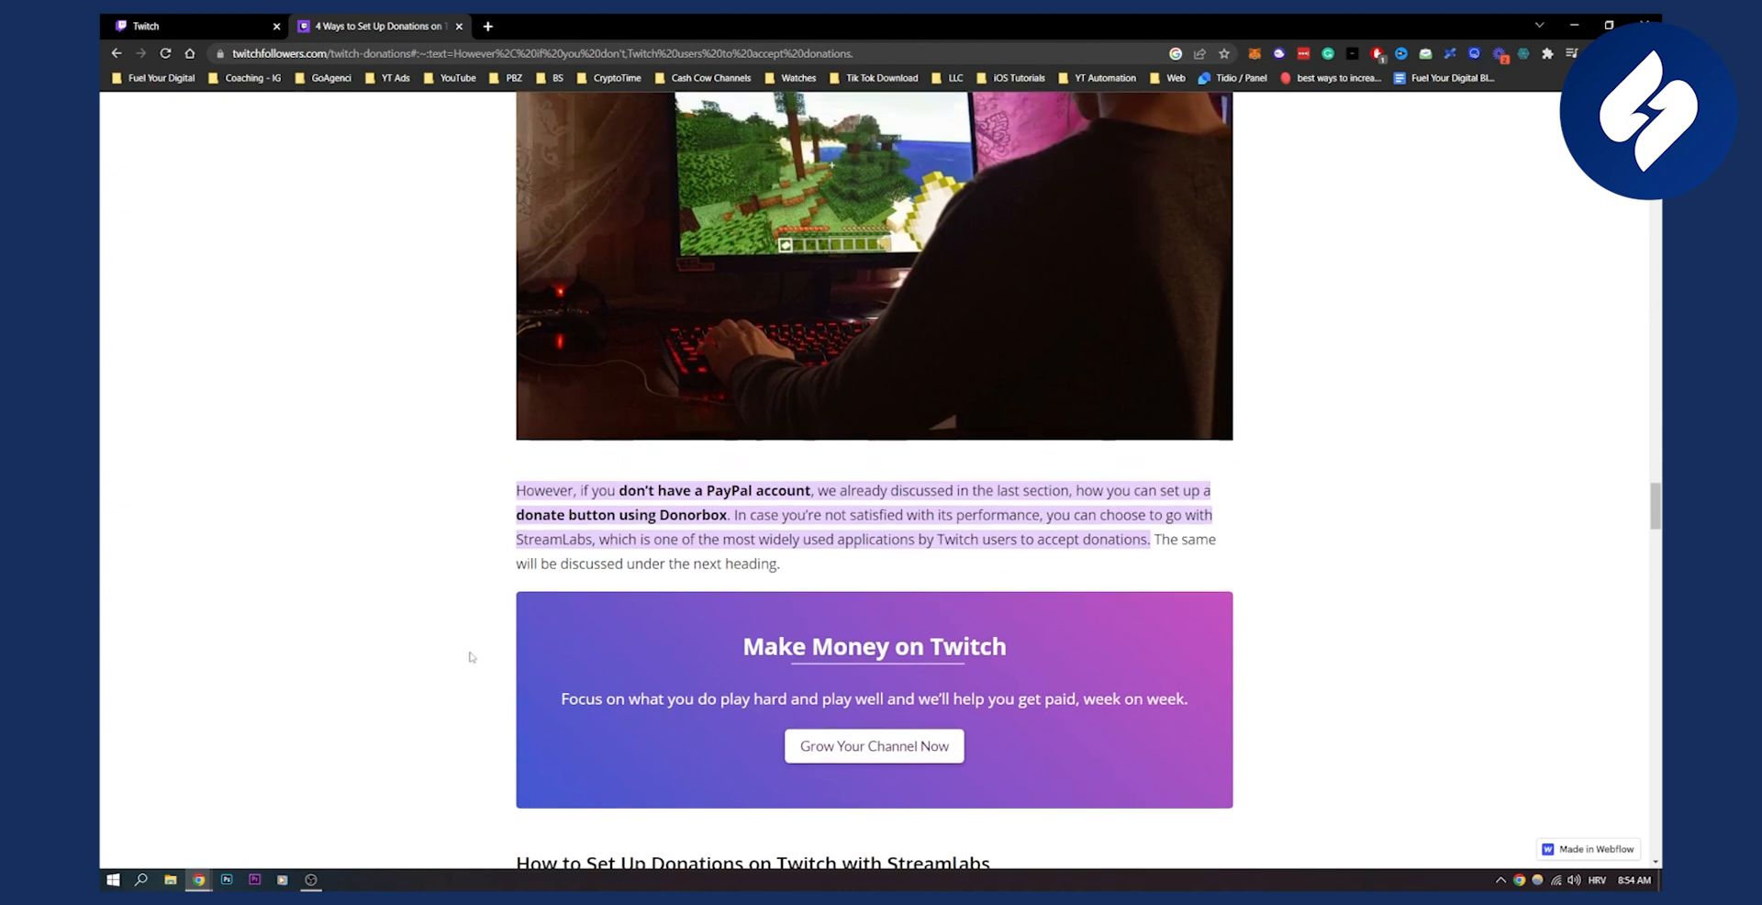
{"action": "scroll", "scroll_direction": "down", "scroll_amount": 3}
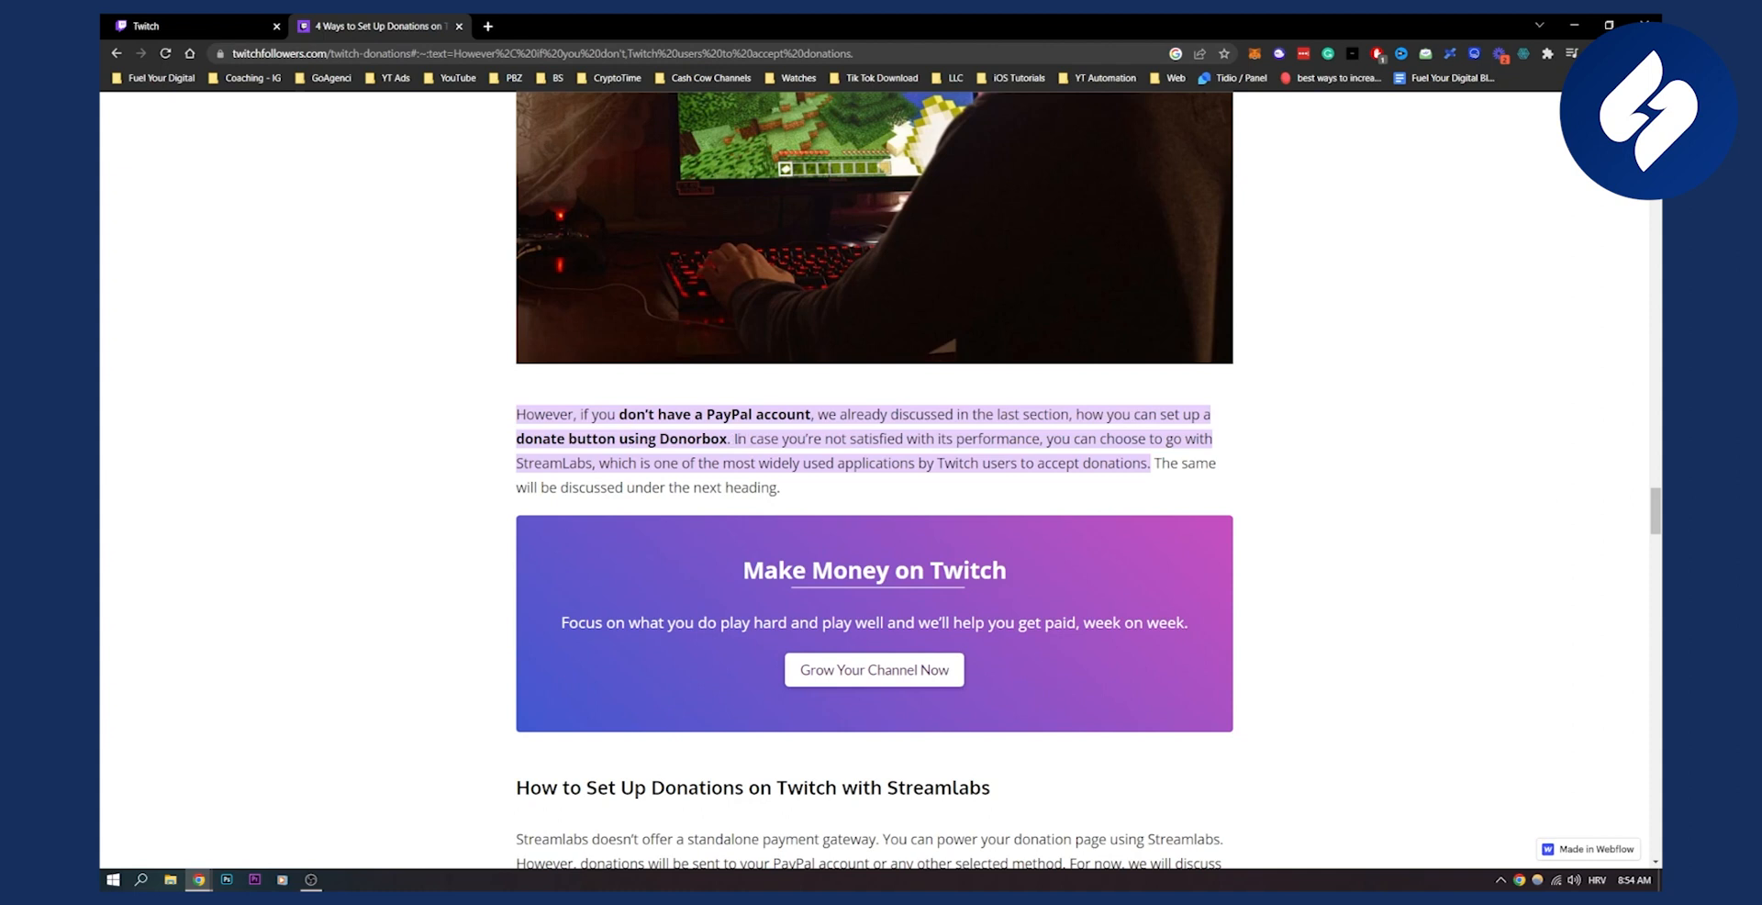
{"action": "double_click", "coordinate": [692, 439]}
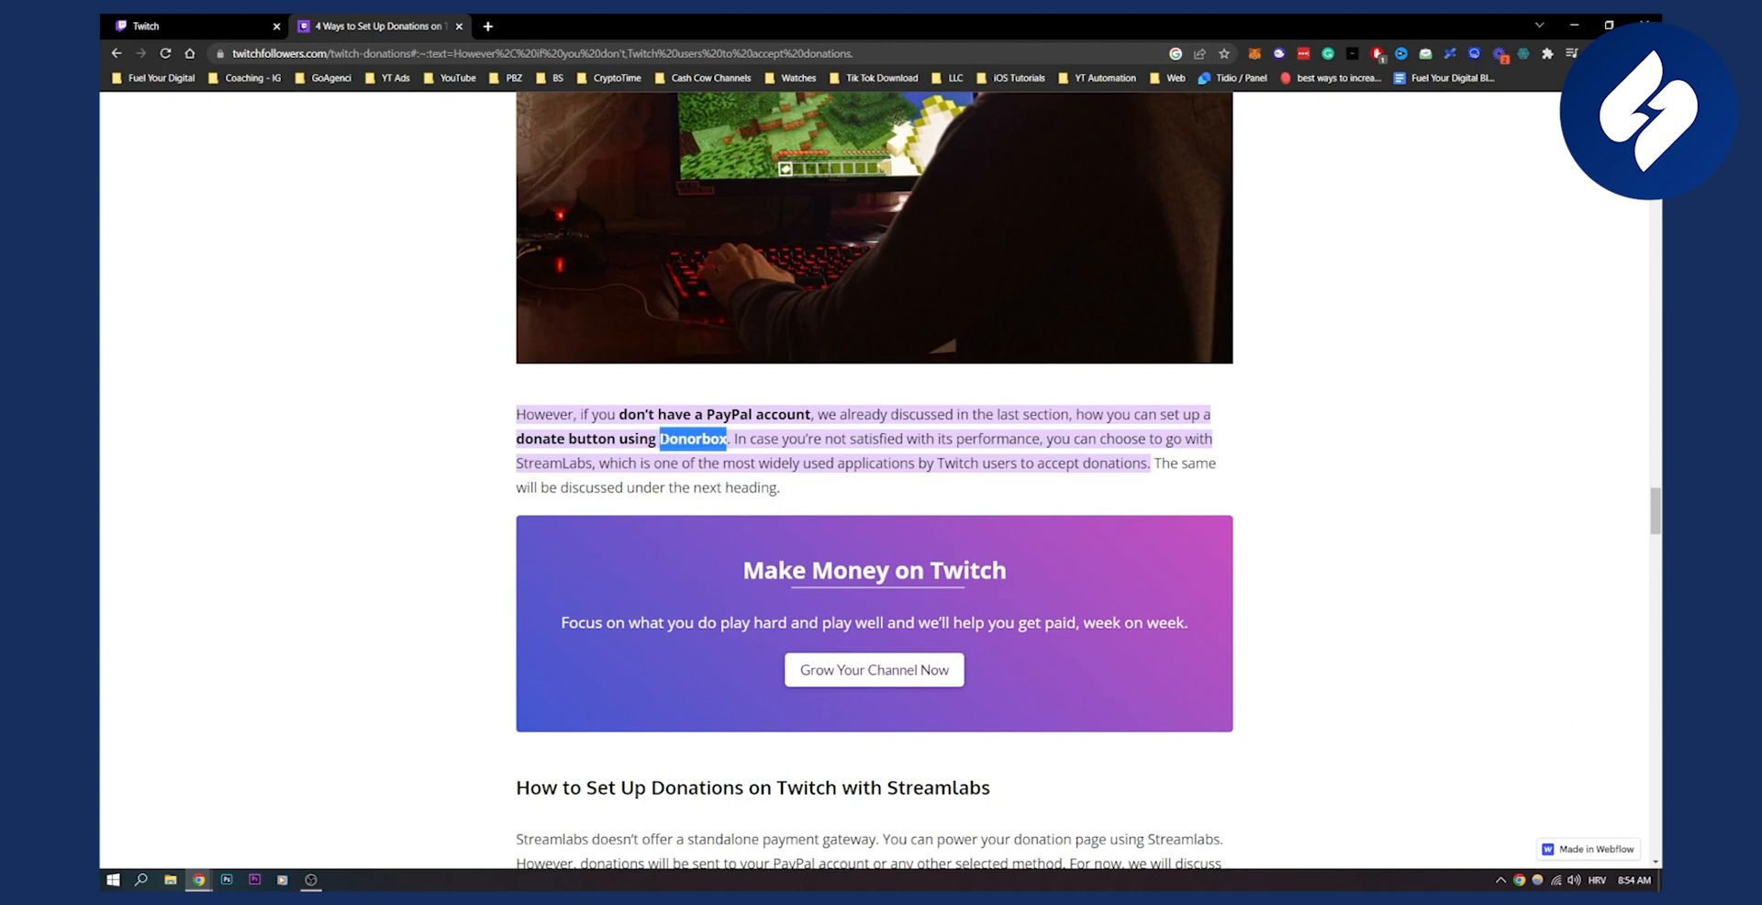